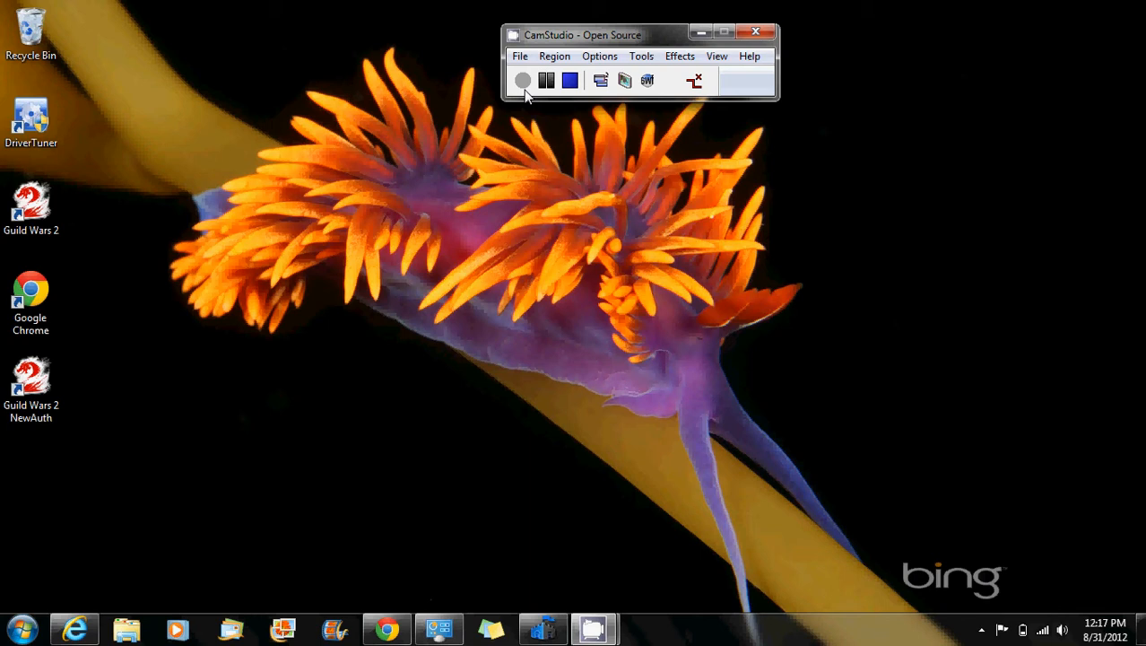
pyautogui.moveTo(457, 170)
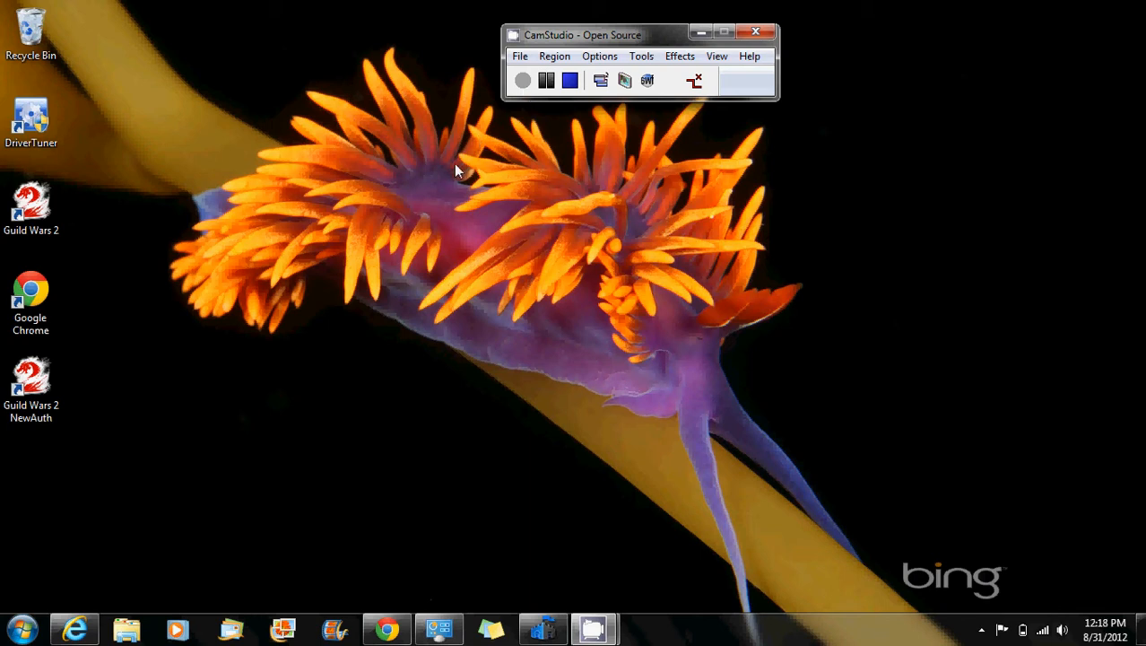
# Choose Personalize from the desktop context menu to reach Appearance and Personalization.
pyautogui.rightClick(458, 171)
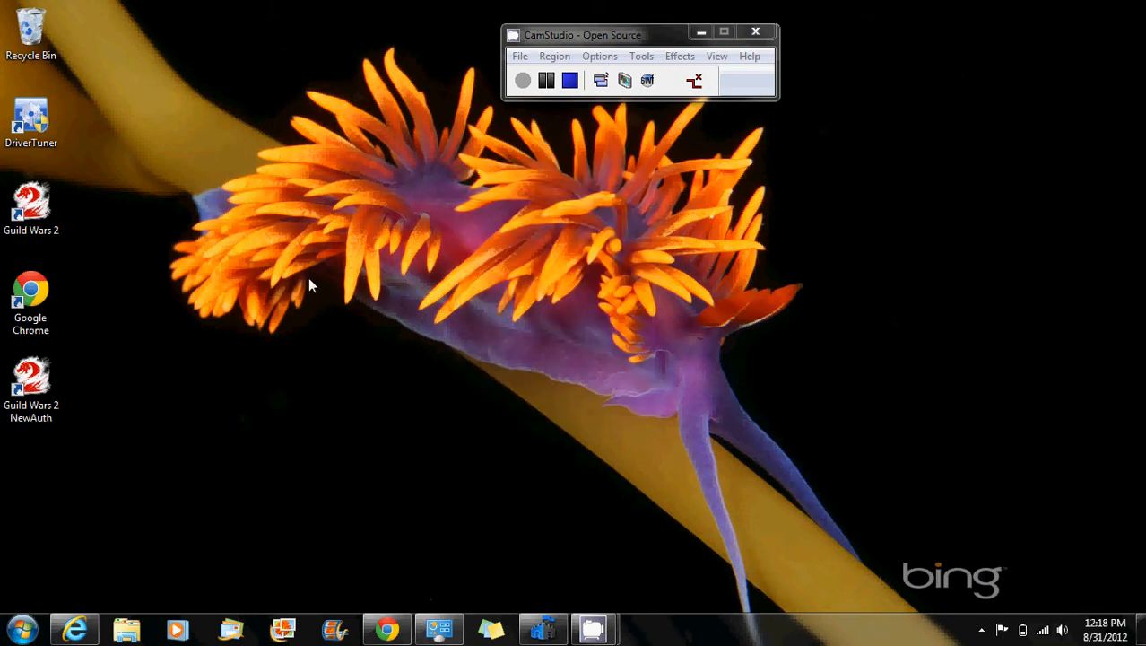
pyautogui.moveTo(303, 354)
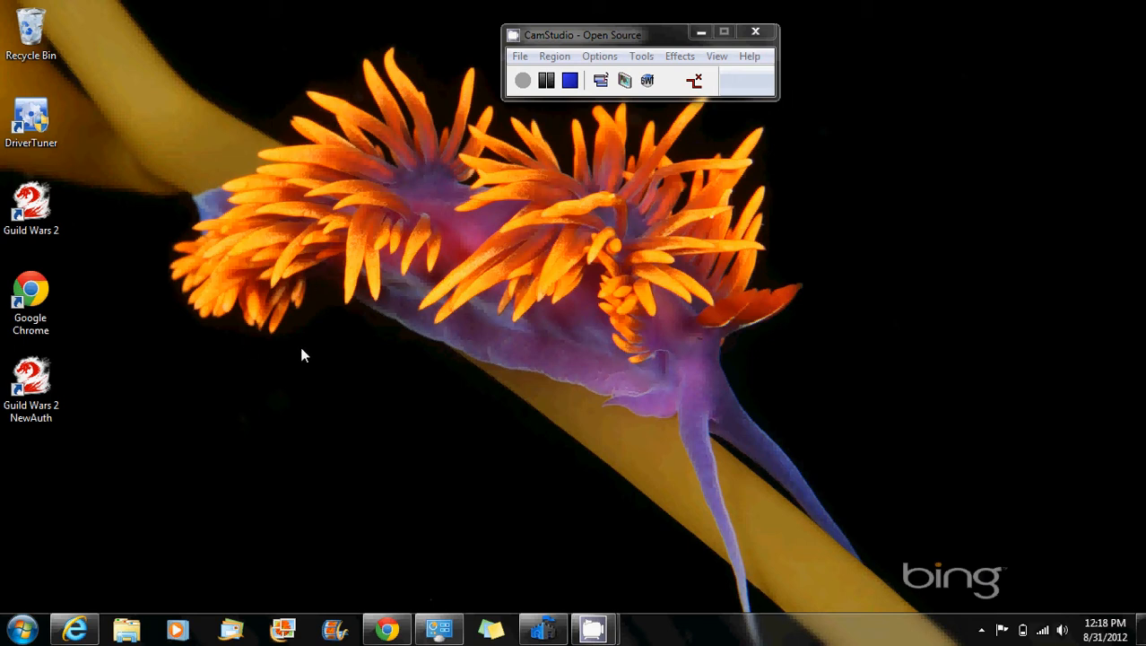
pyautogui.moveTo(574, 336)
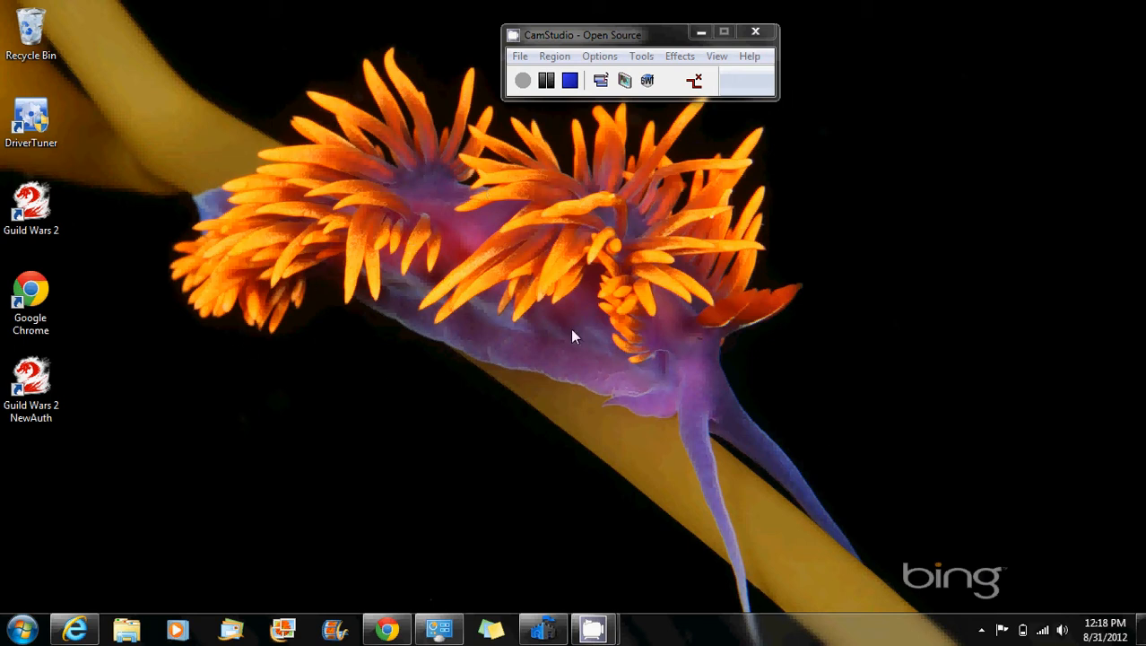
pyautogui.moveTo(534, 298)
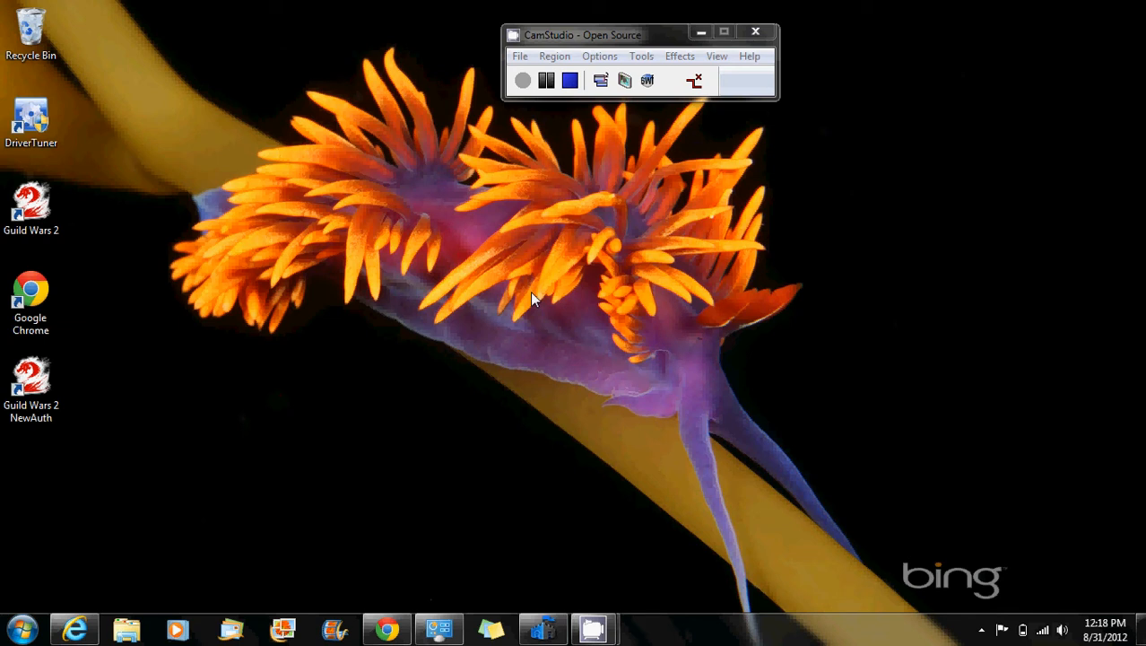
pyautogui.rightClick(533, 298)
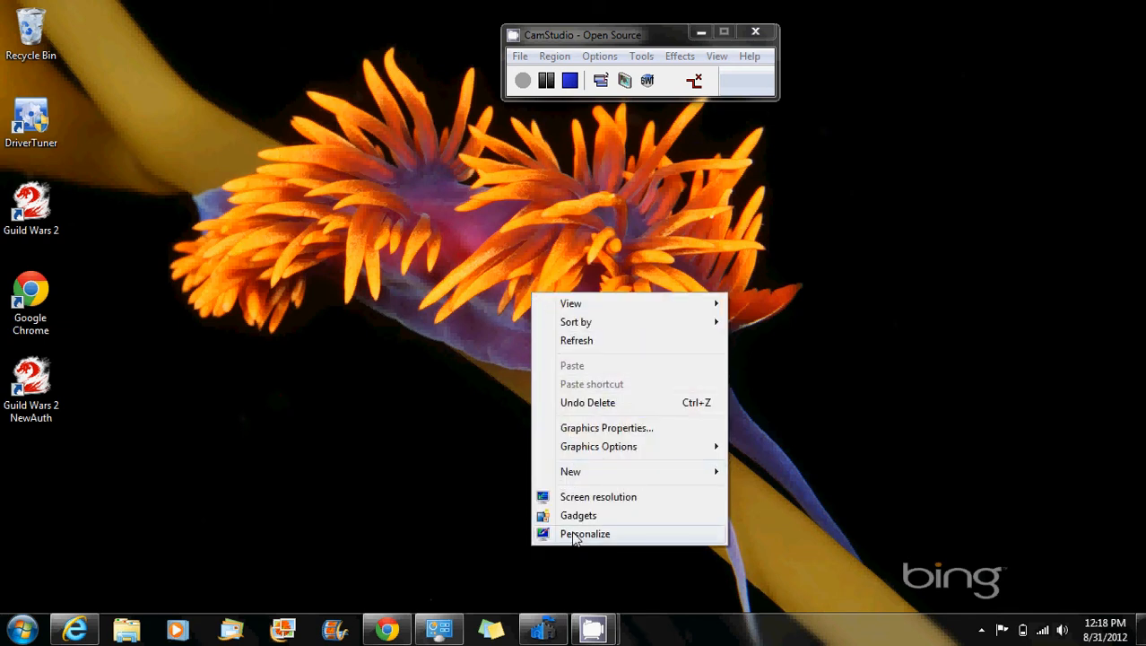
pyautogui.click(585, 534)
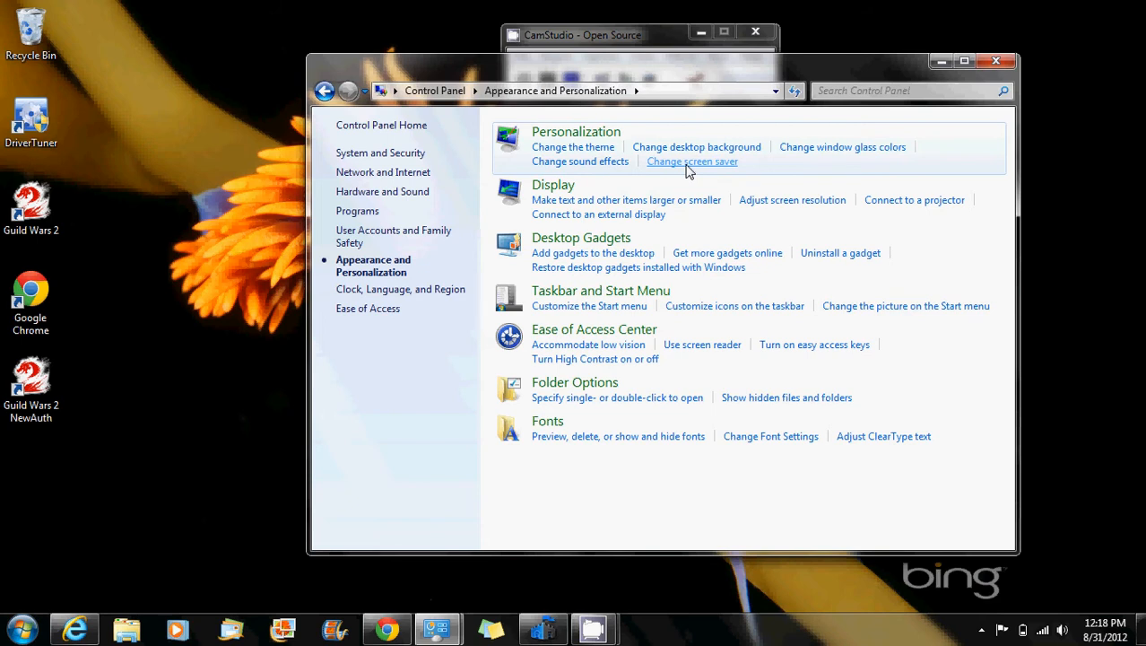
# Go from Screen Saver Settings to Change power settings, showing the power plans.
pyautogui.click(692, 161)
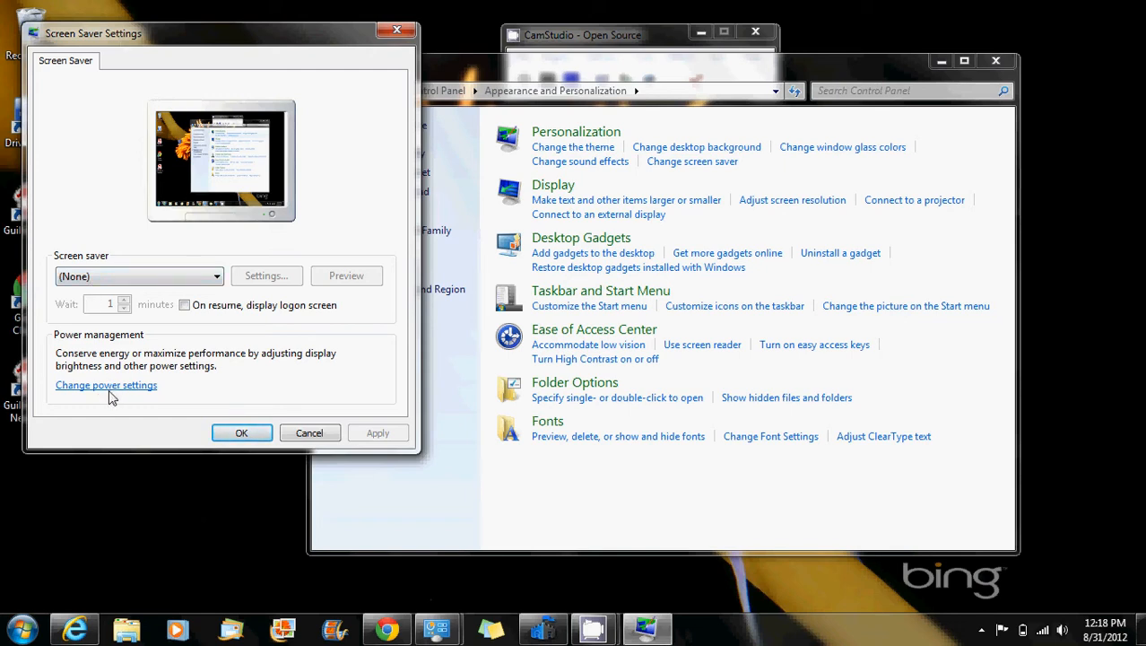
pyautogui.click(106, 385)
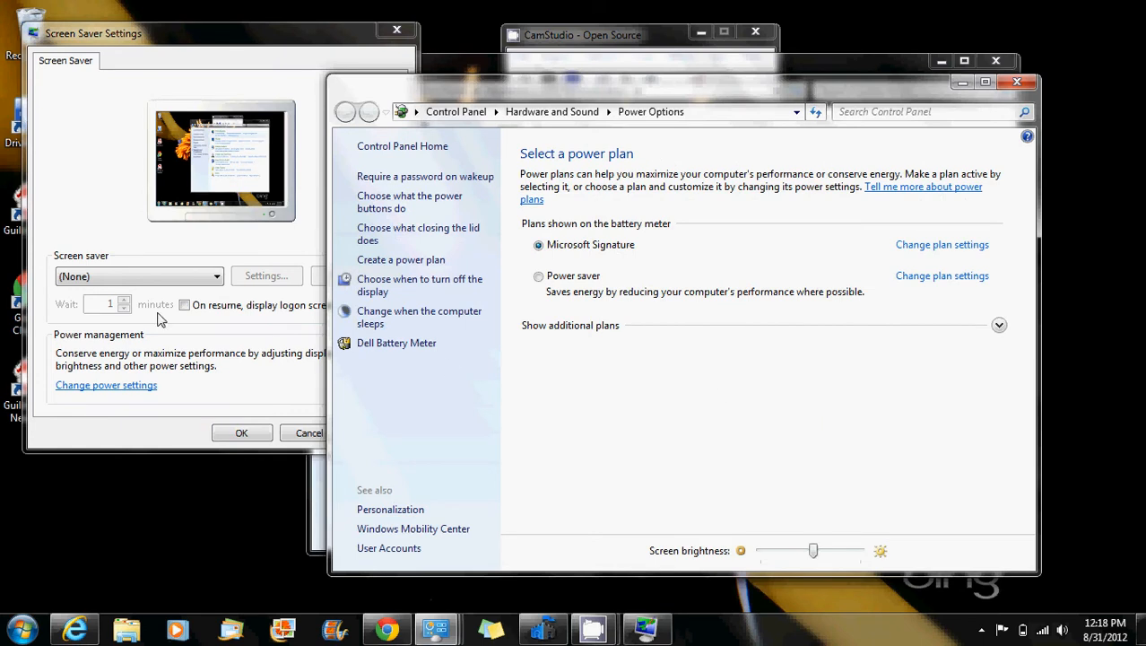
pyautogui.moveTo(556, 325)
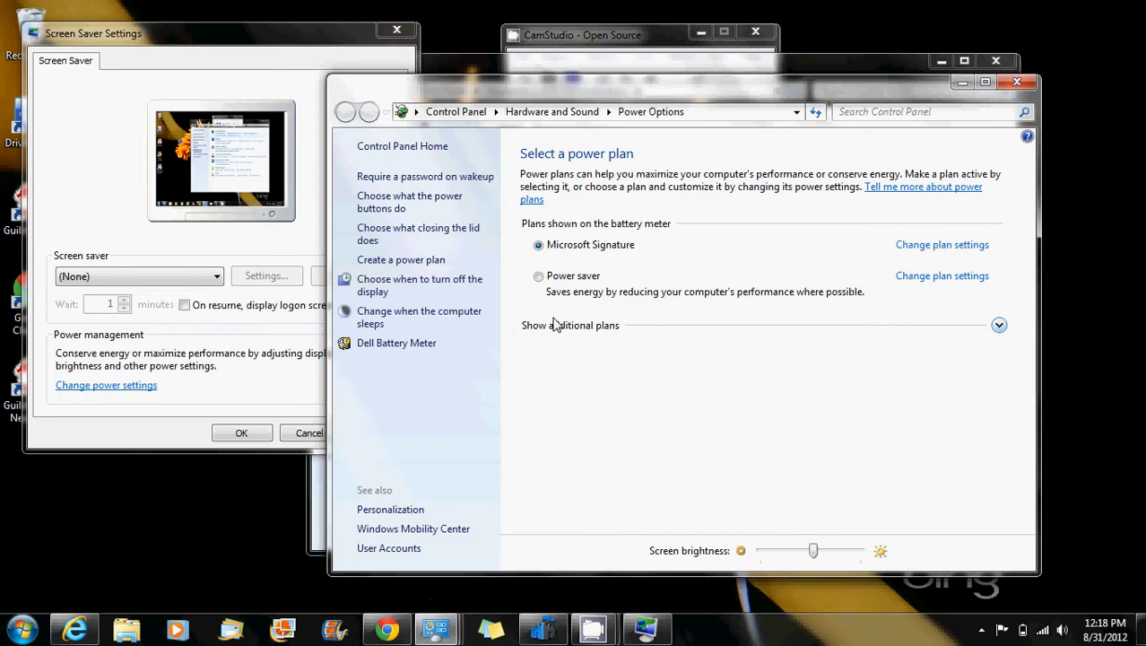
pyautogui.moveTo(872, 252)
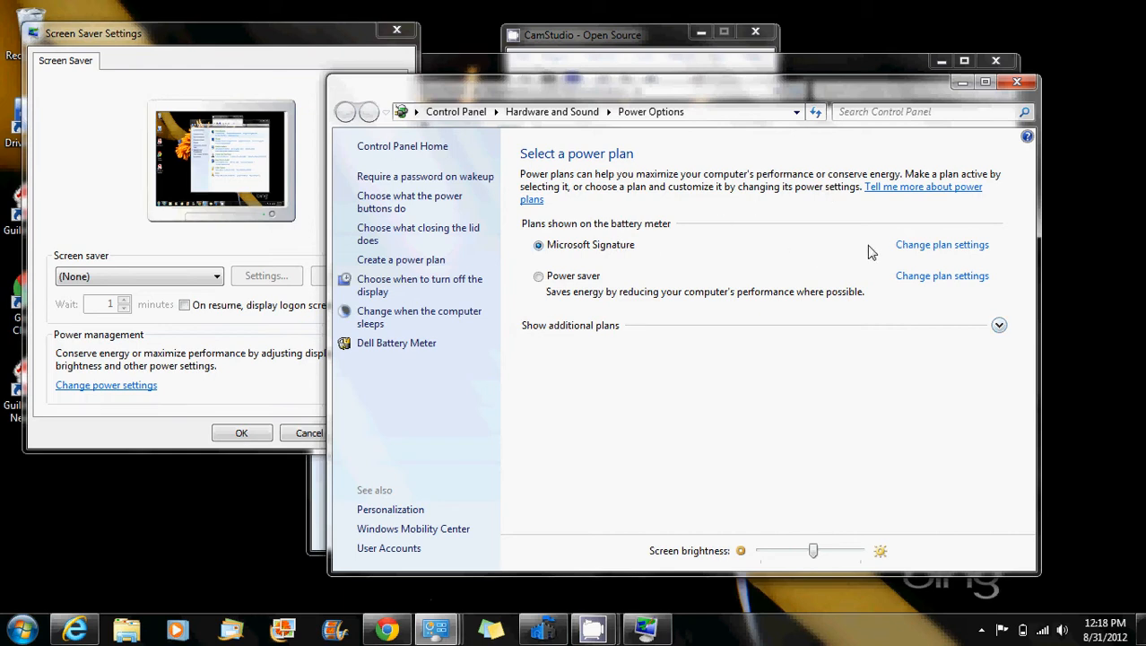
pyautogui.moveTo(716, 251)
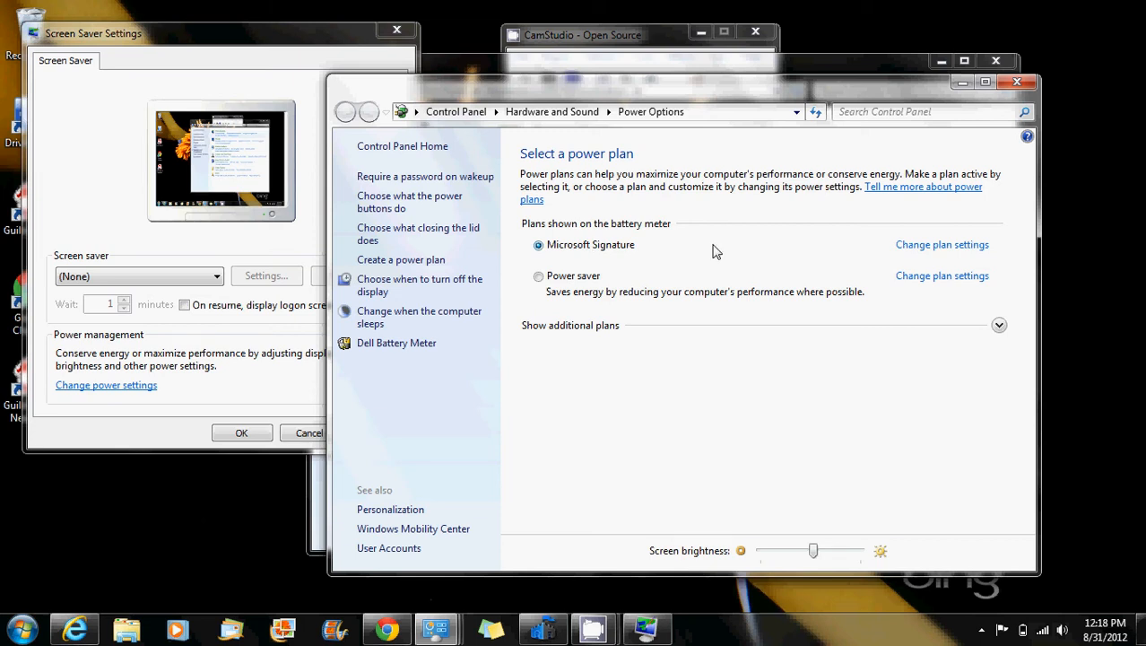
pyautogui.moveTo(682, 300)
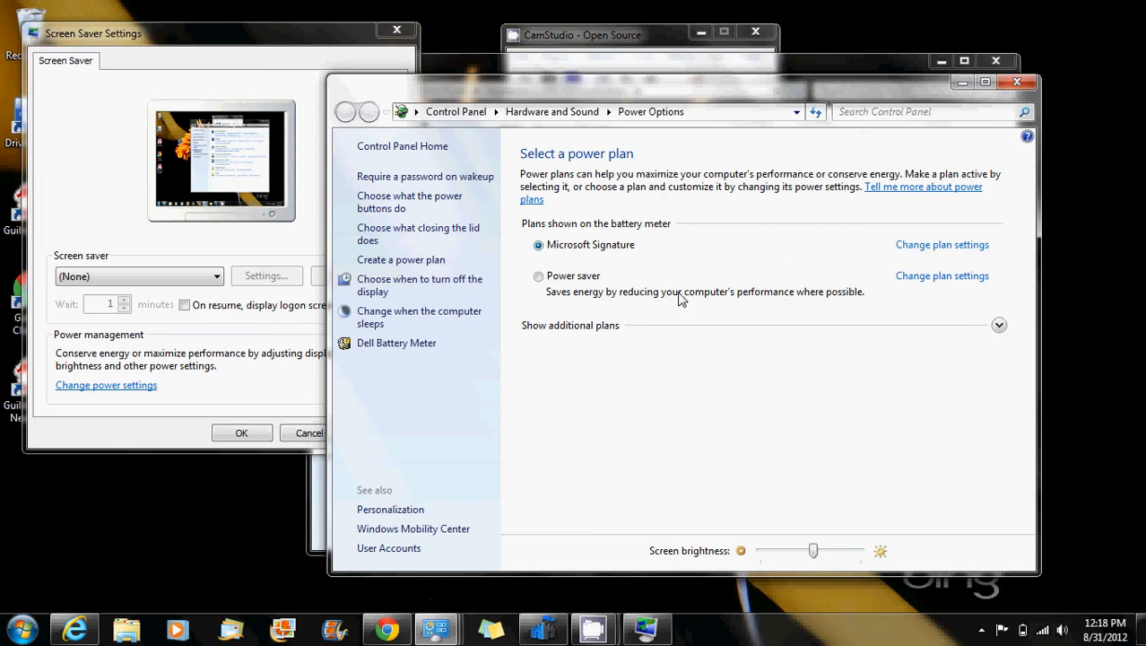
pyautogui.moveTo(837, 251)
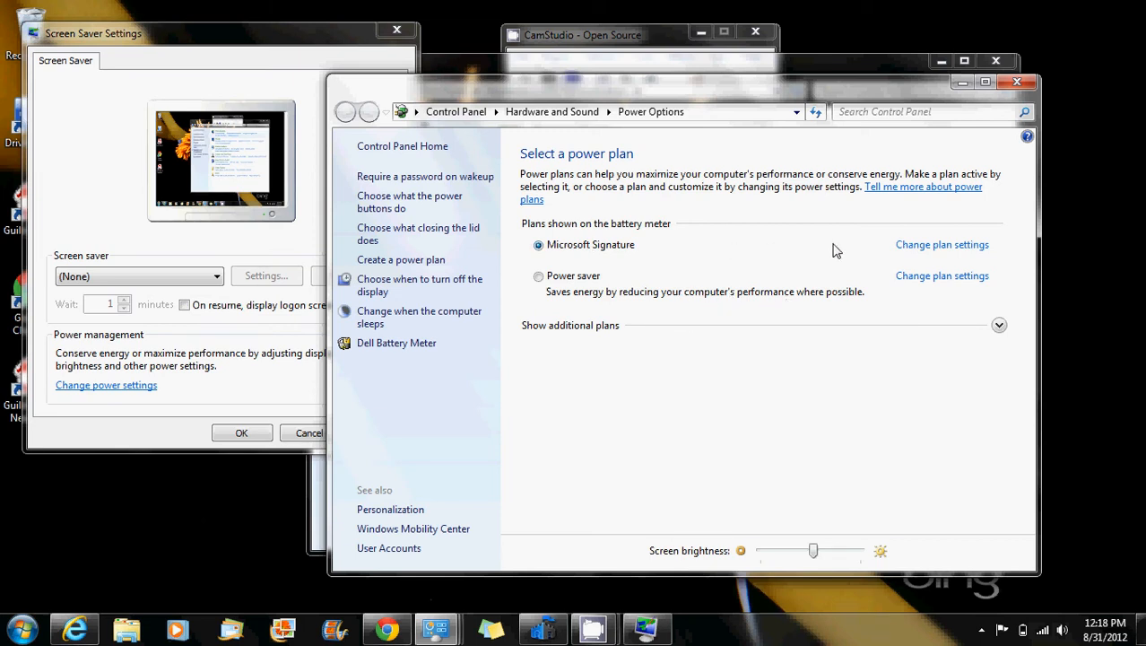
pyautogui.moveTo(942, 244)
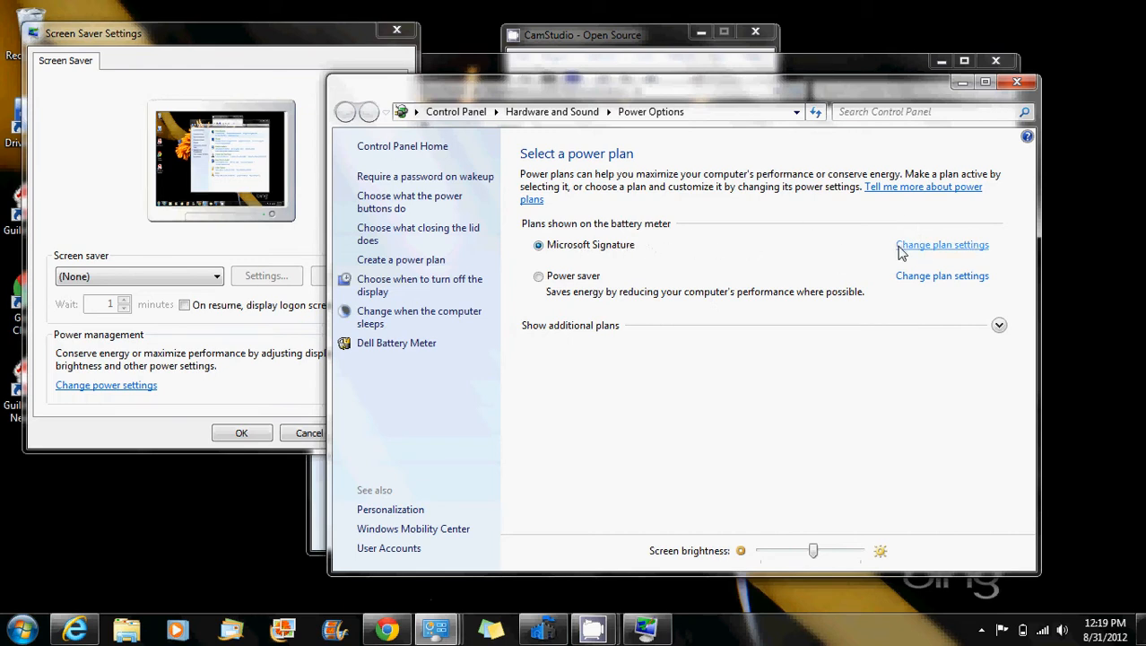
# Open Microsoft Signature's plan settings and review the plugged-in sleep timeout choices.
pyautogui.click(942, 244)
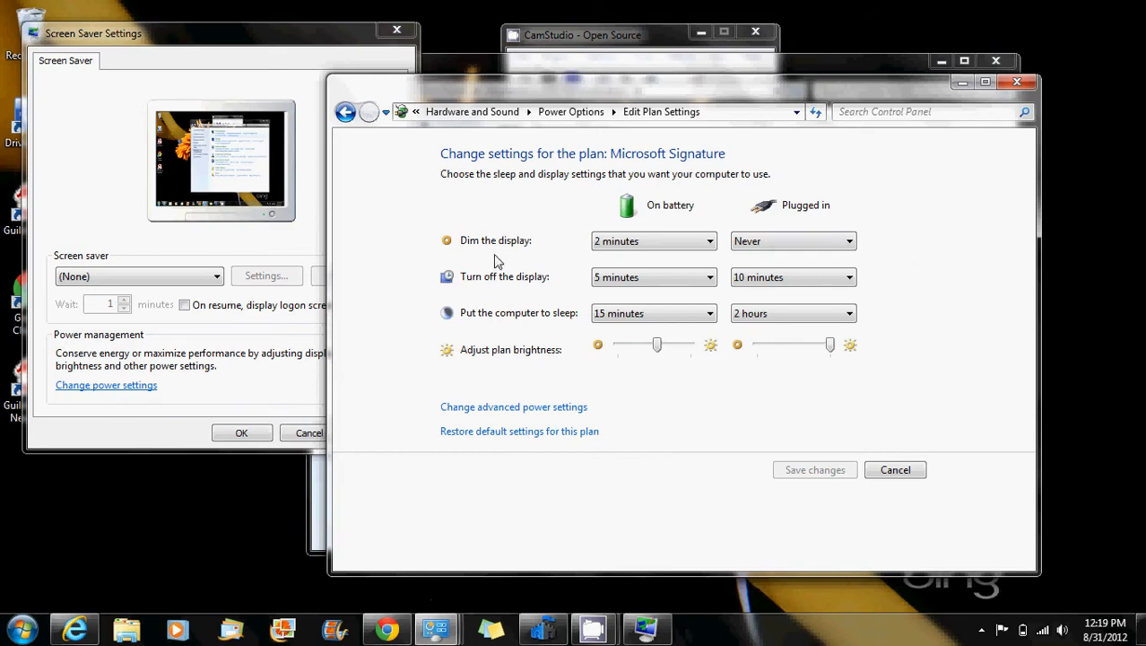
pyautogui.moveTo(668, 255)
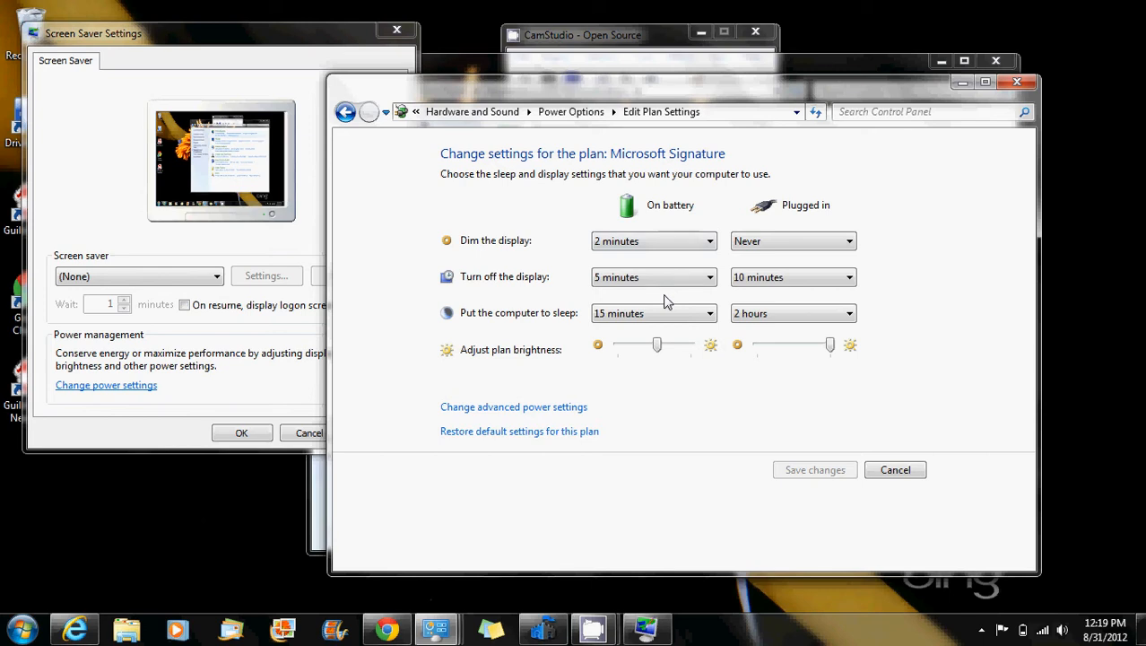
pyautogui.moveTo(672, 368)
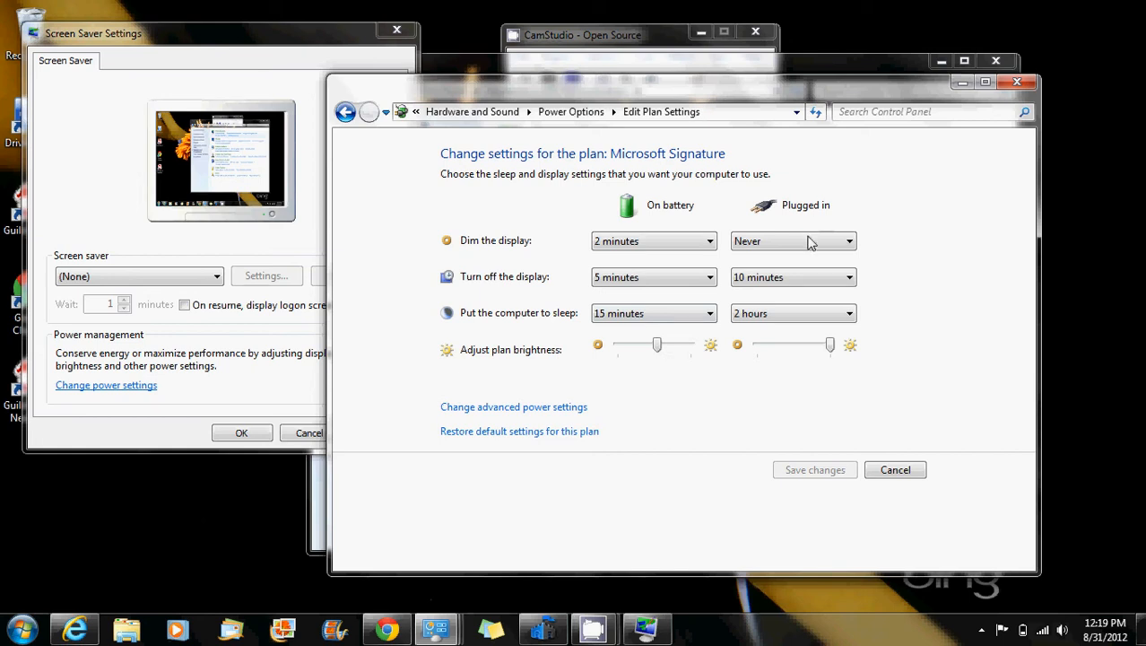
pyautogui.moveTo(875, 201)
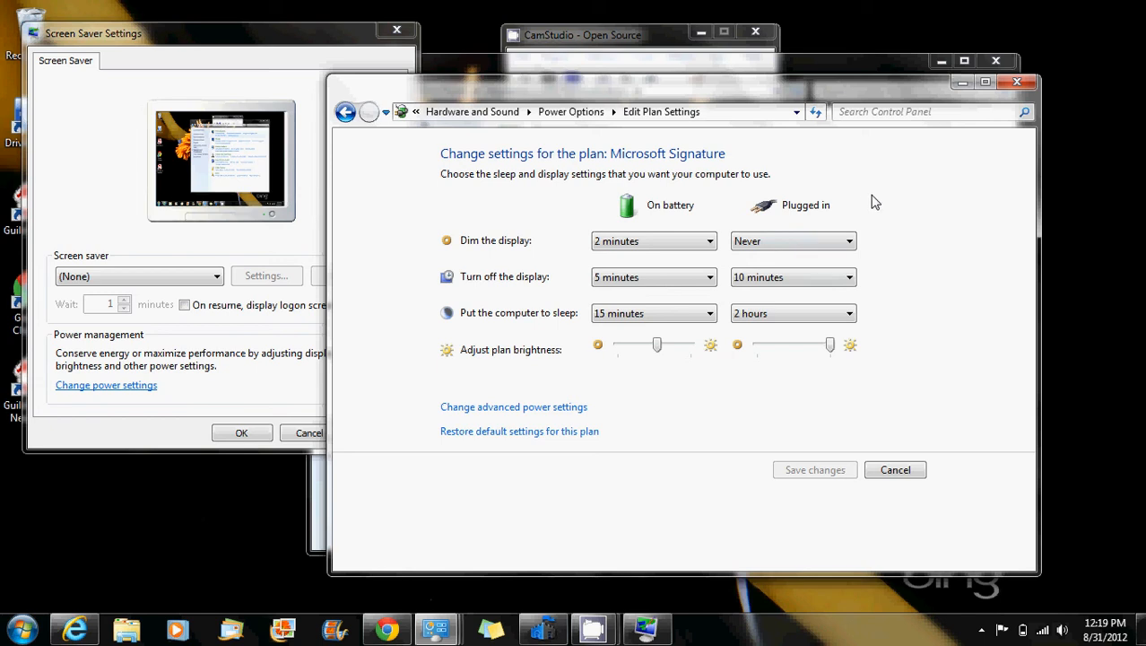
pyautogui.moveTo(769, 175)
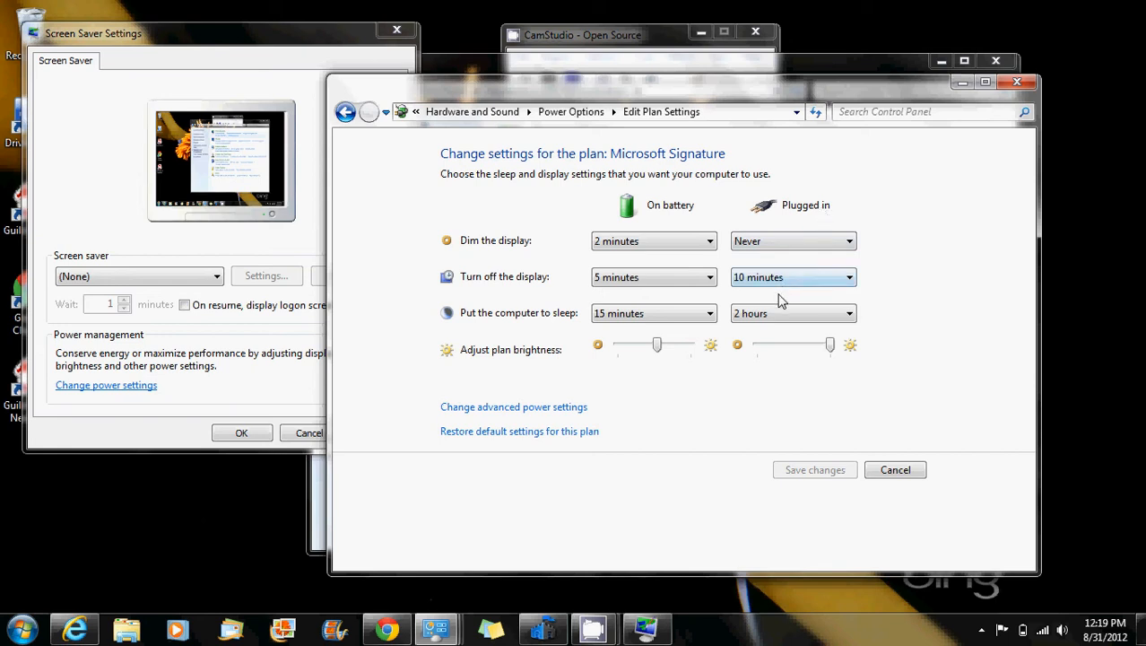
pyautogui.moveTo(818, 277)
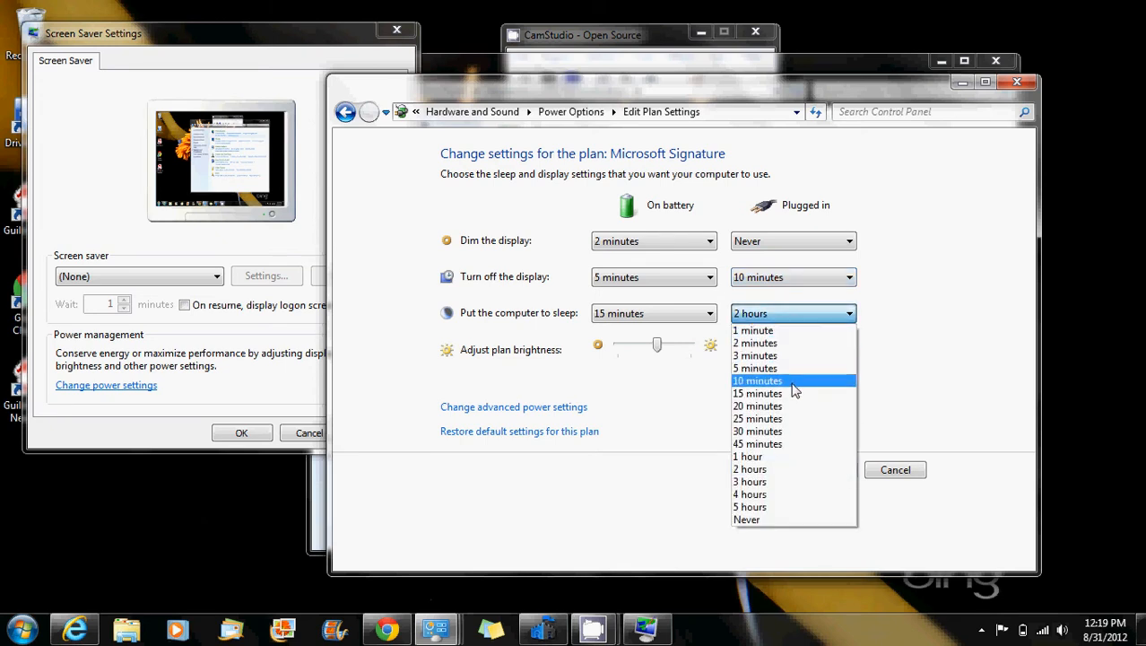
pyautogui.moveTo(792, 418)
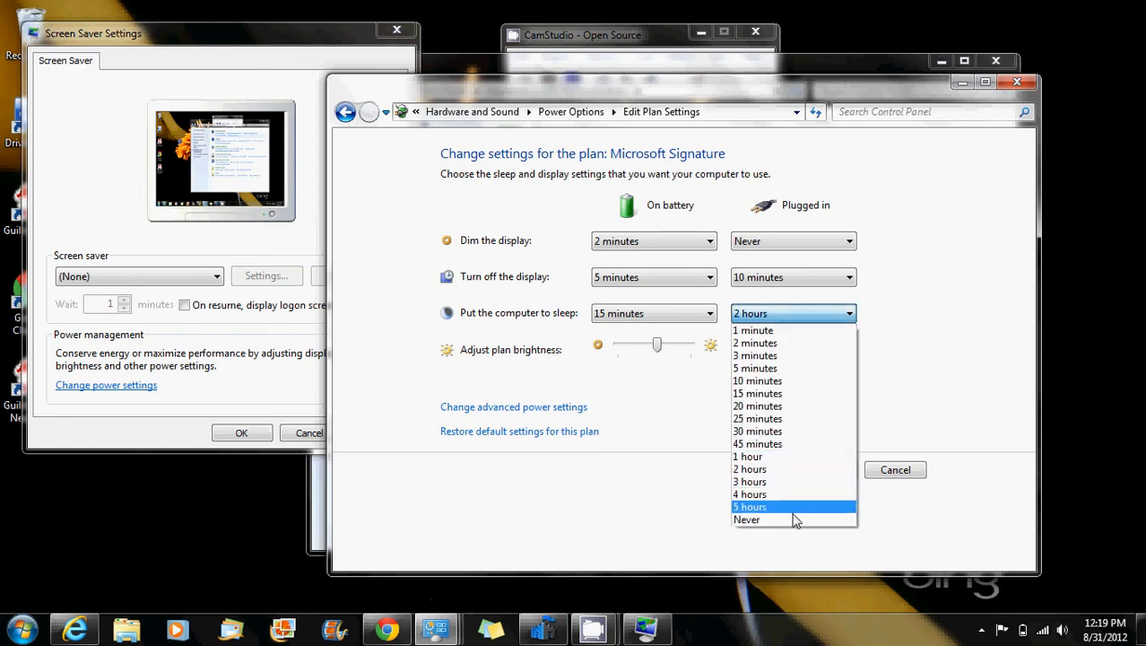
pyautogui.click(747, 519)
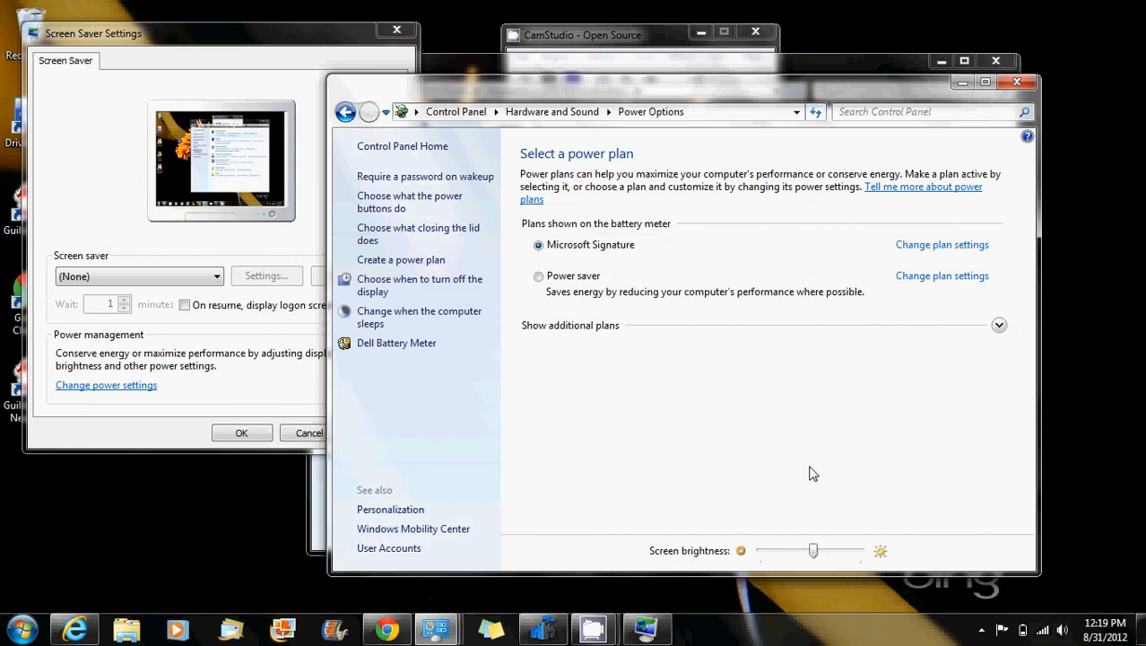
pyautogui.moveTo(418, 233)
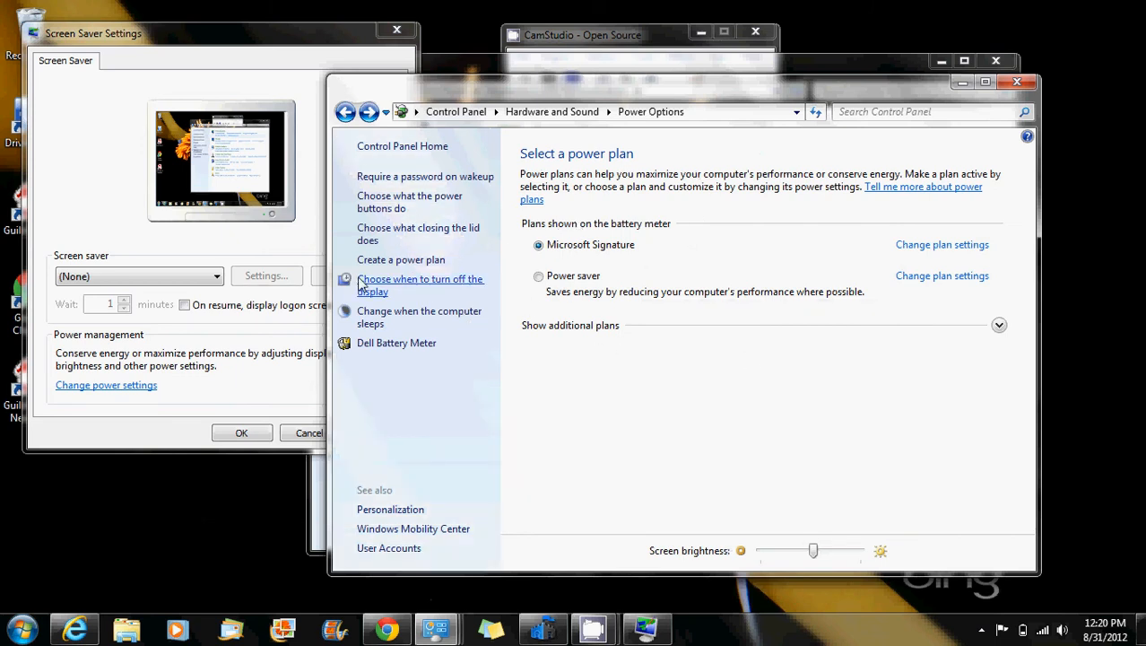
pyautogui.moveTo(408, 233)
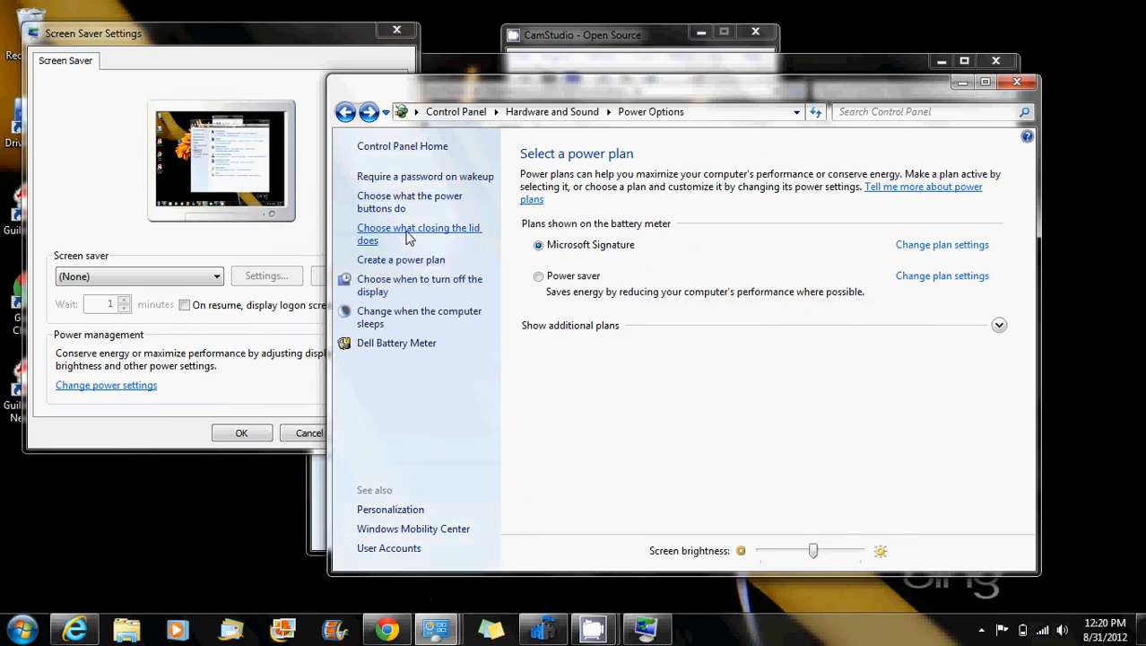
# Open 'Choose what closing the lid does' from the Power Options left pane.
pyautogui.click(418, 233)
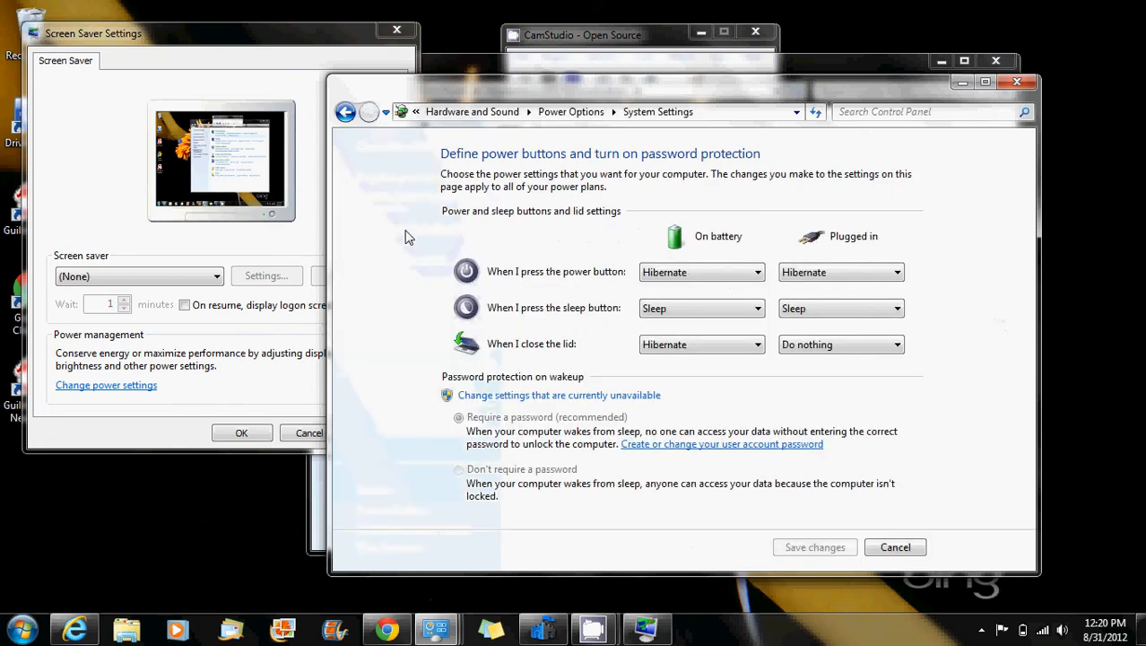
pyautogui.moveTo(726, 234)
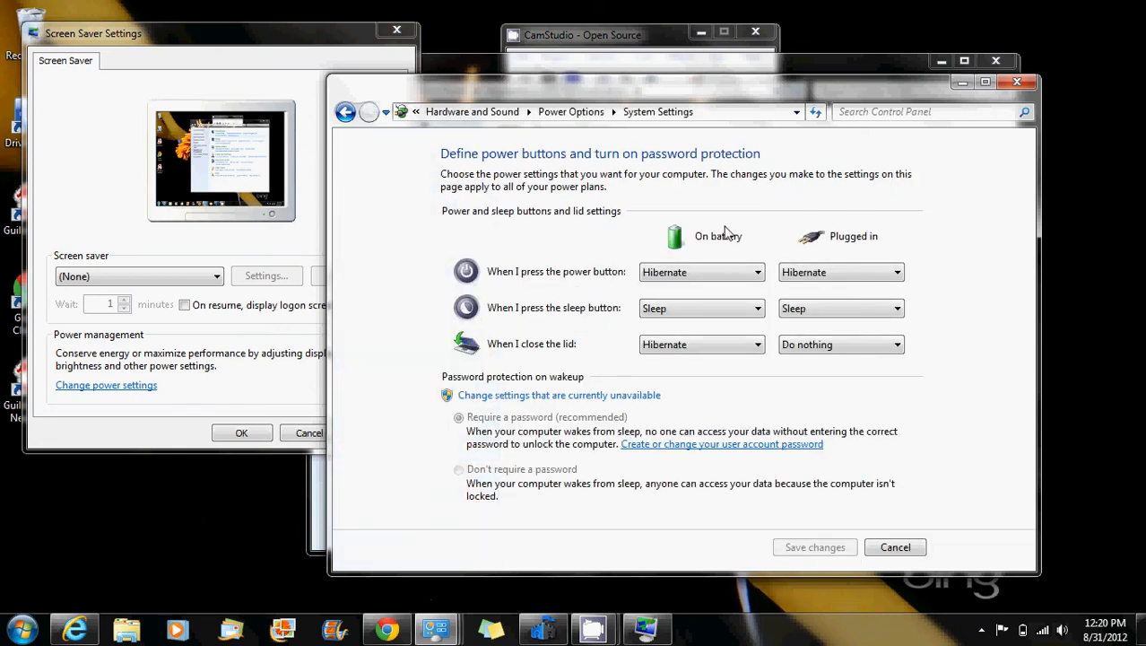
pyautogui.moveTo(578, 296)
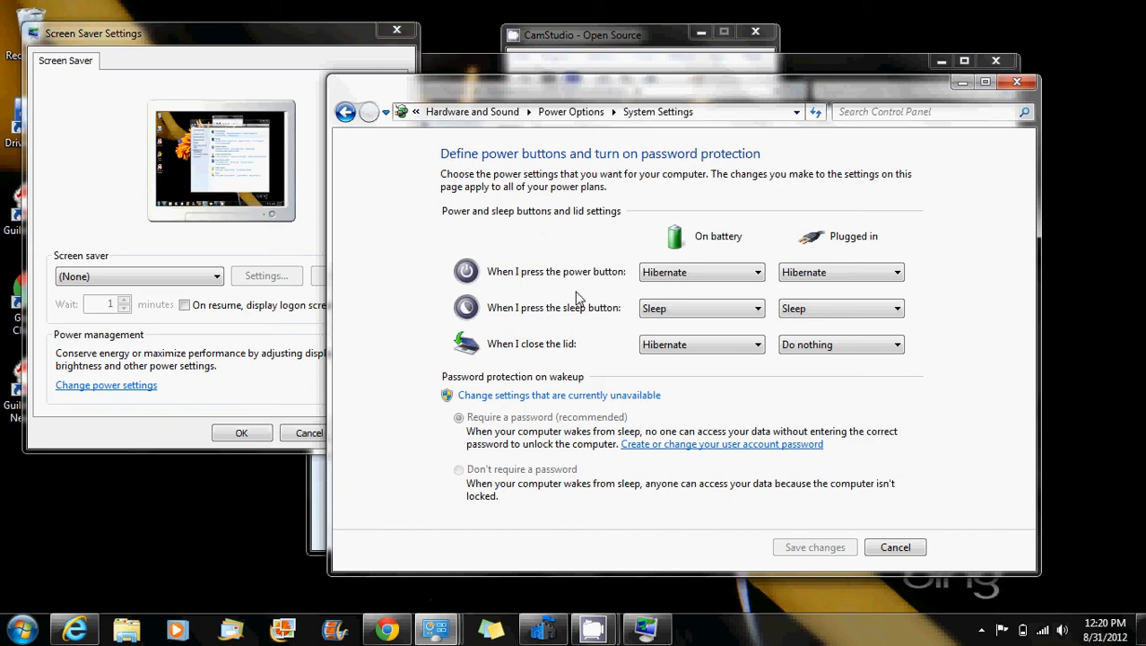
pyautogui.moveTo(582, 282)
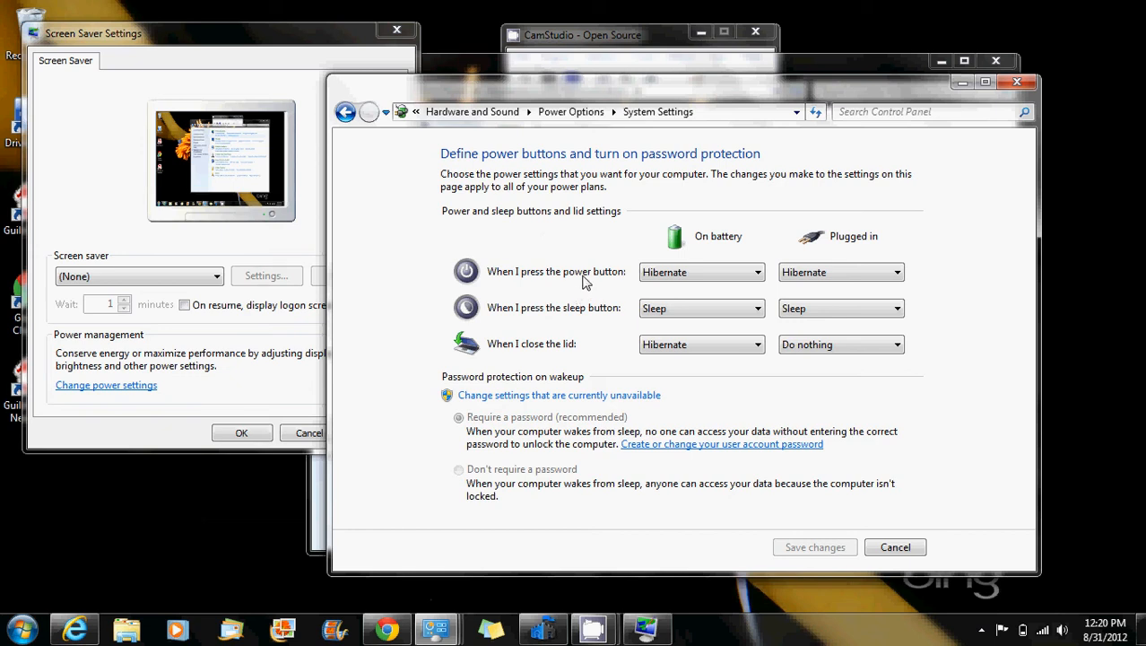
pyautogui.moveTo(589, 323)
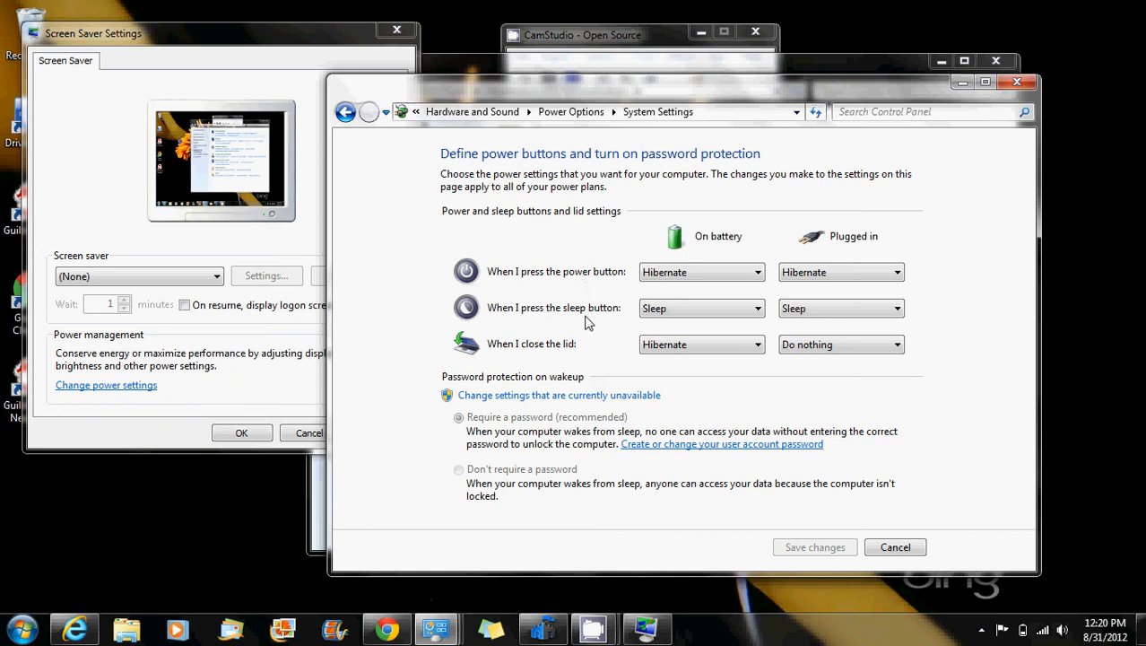
pyautogui.moveTo(981, 275)
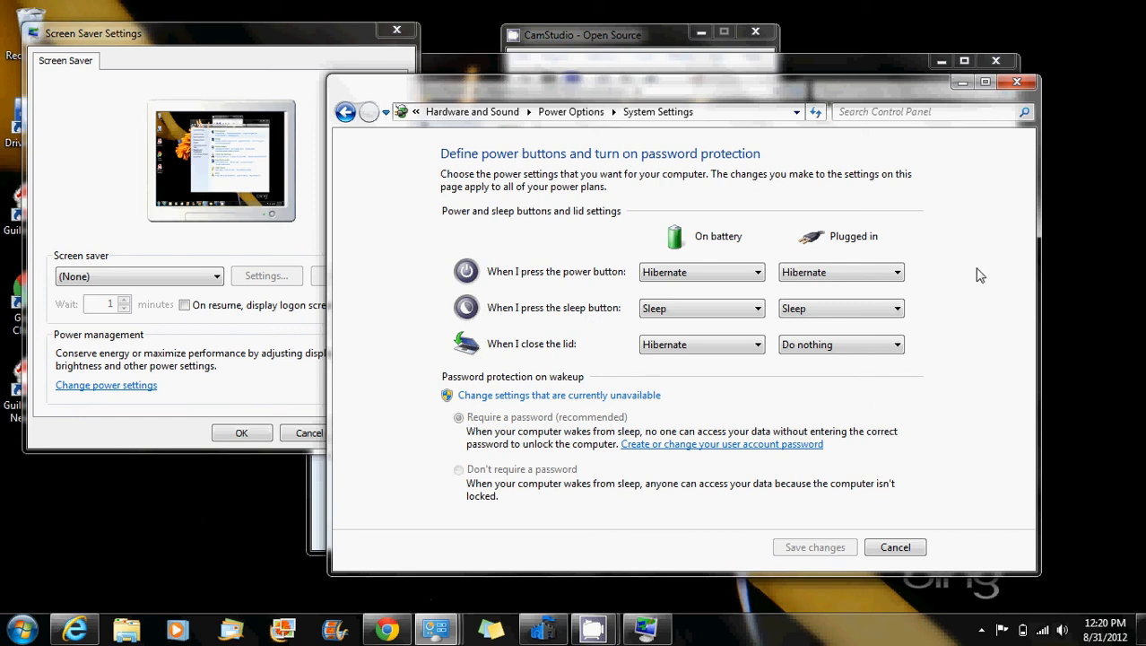
pyautogui.moveTo(872, 244)
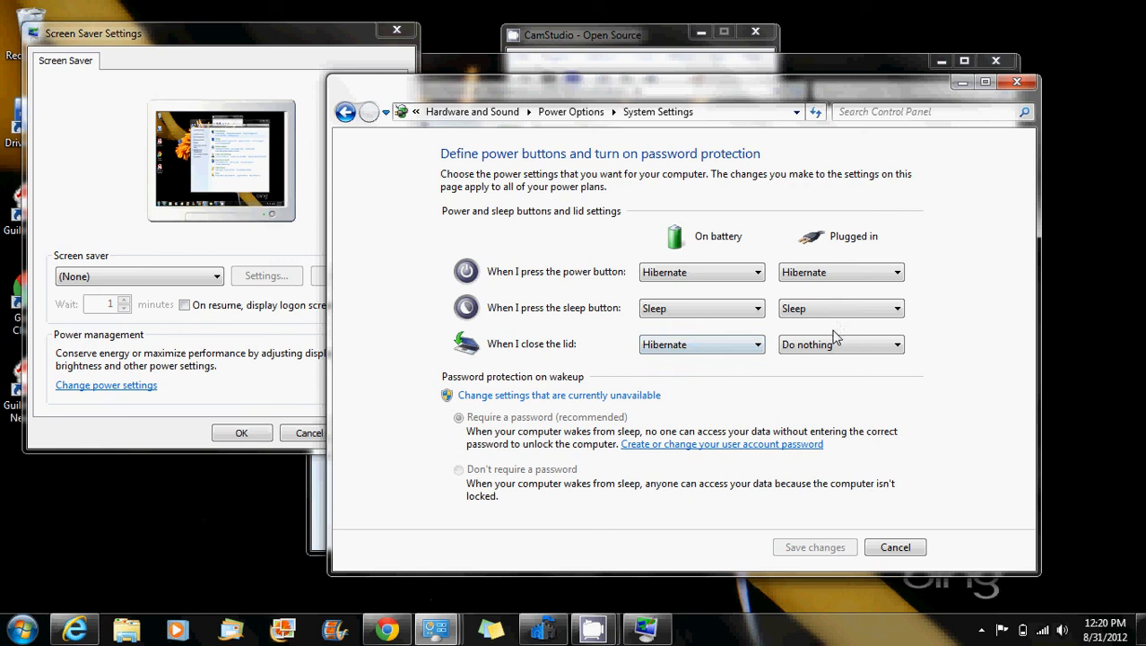
pyautogui.moveTo(812, 556)
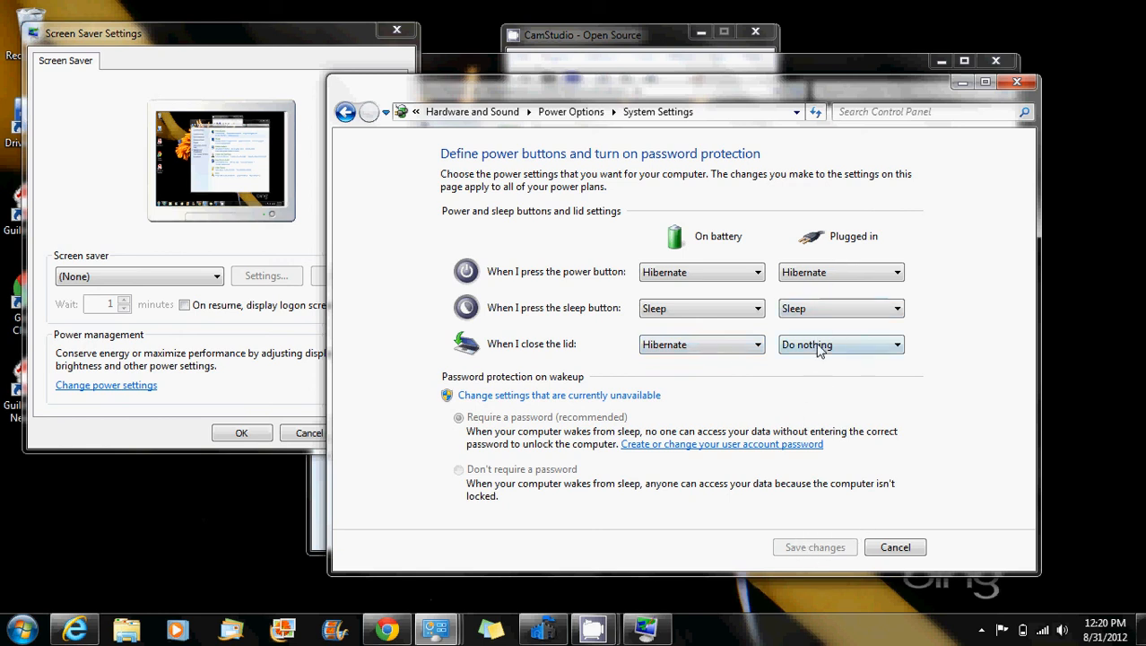
# Switch the plugged-in lid-close action to Sleep, then back to Do nothing.
pyautogui.click(840, 345)
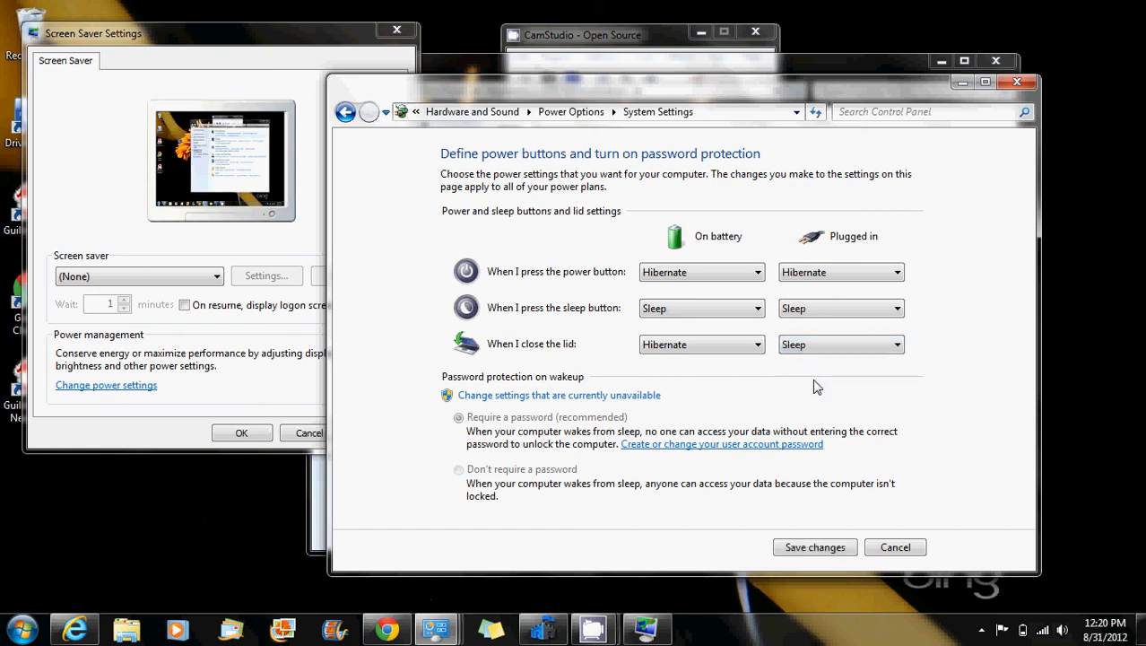
pyautogui.click(345, 111)
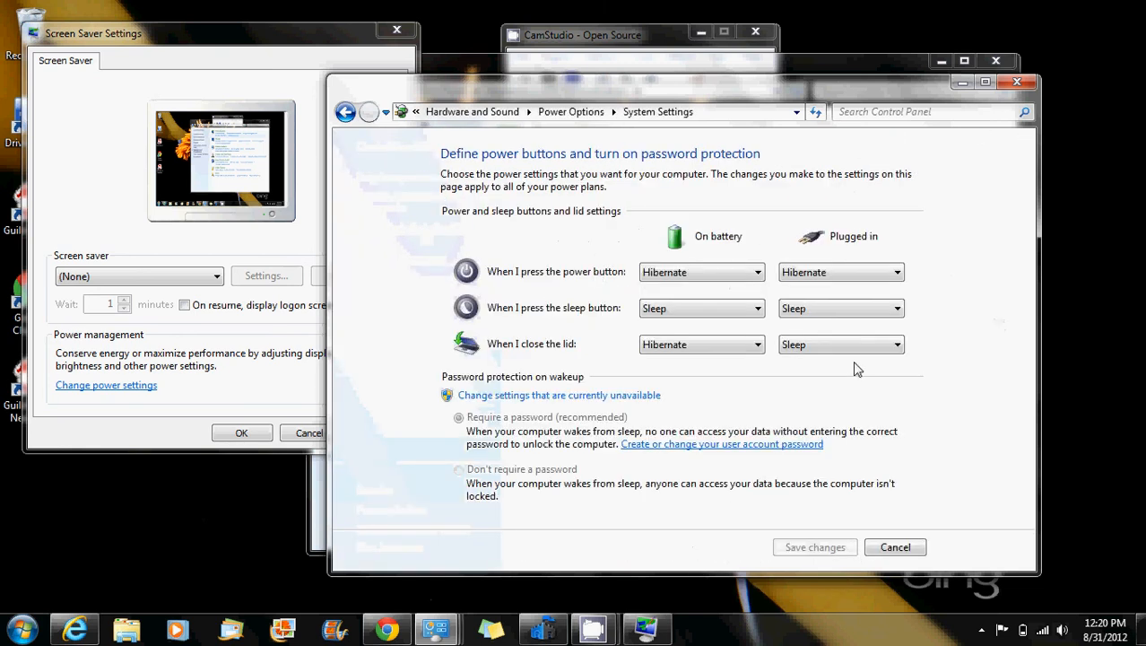
pyautogui.click(839, 345)
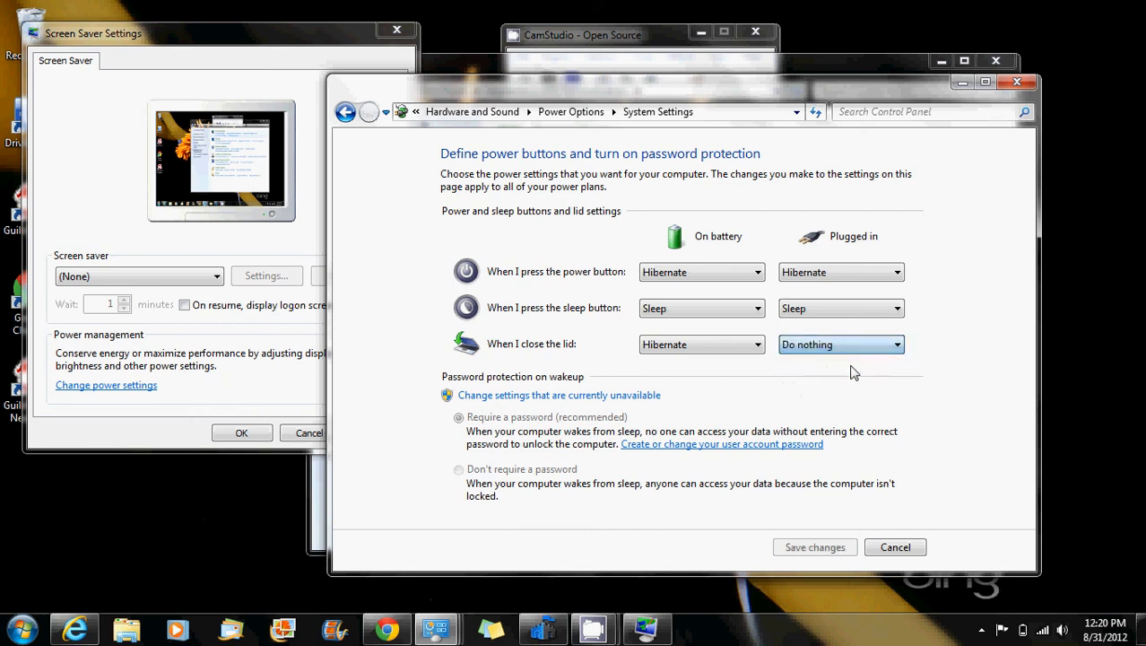